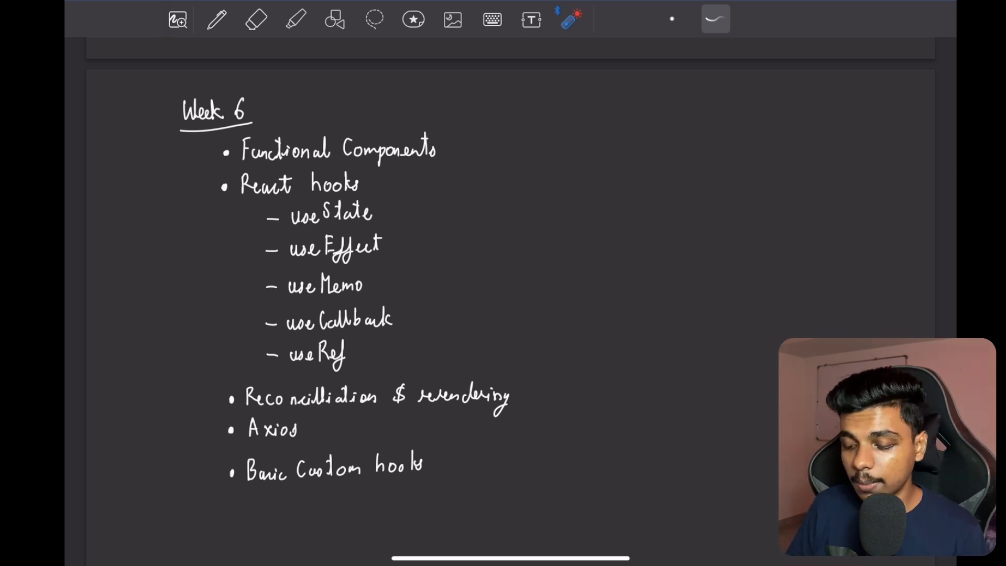
- Swipe the laser pointer beneath 'useRef' to leave a fading red emphasis line
left_click_drag(241, 193, 390, 180)
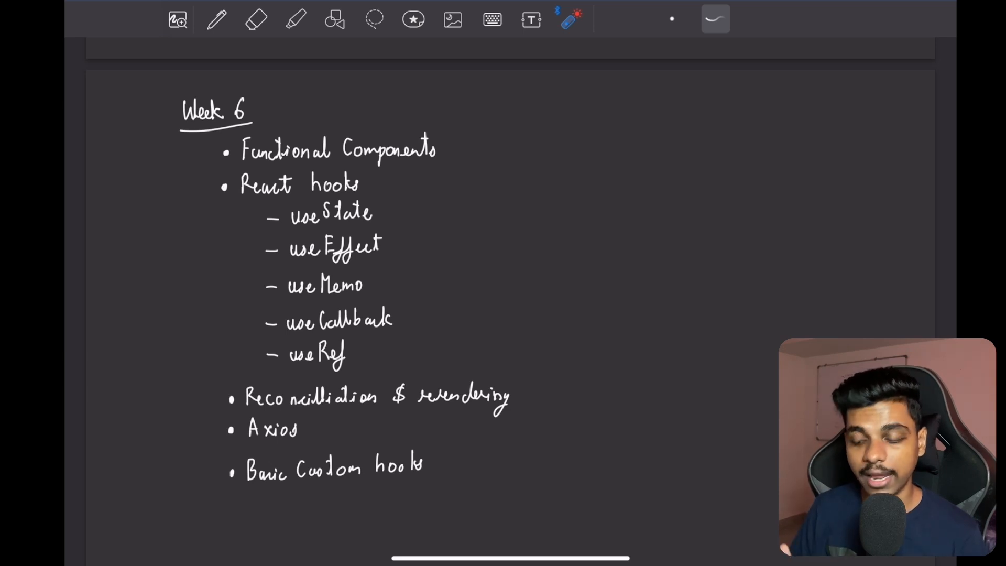
left_click_drag(382, 209, 394, 247)
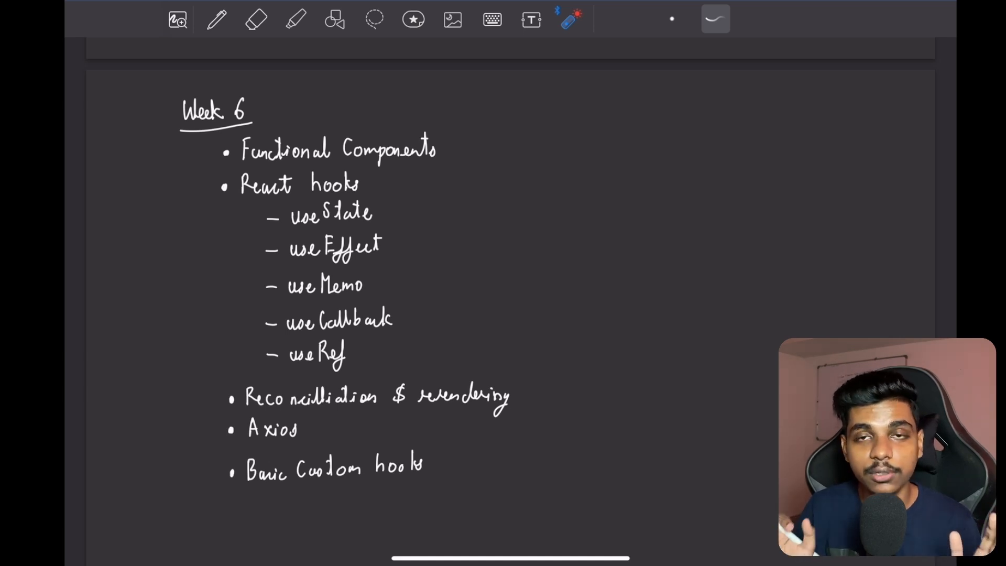
left_click_drag(270, 257, 417, 246)
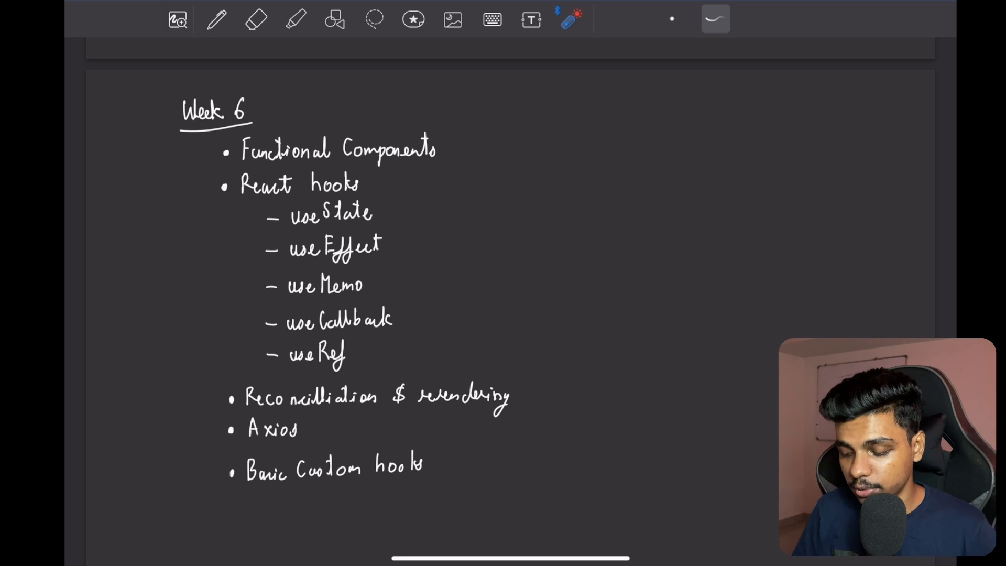
left_click_drag(382, 276, 398, 327)
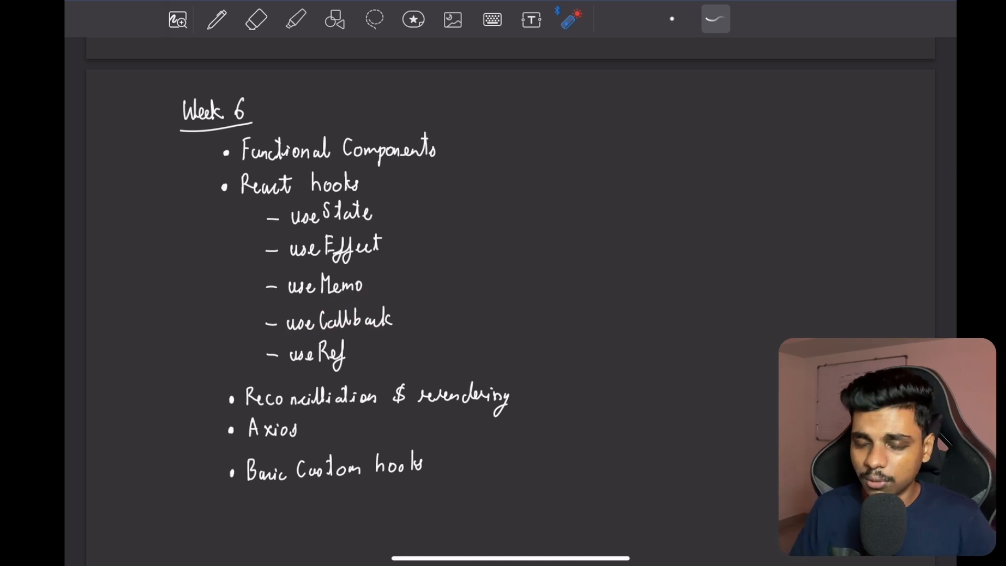
left_click_drag(408, 276, 411, 334)
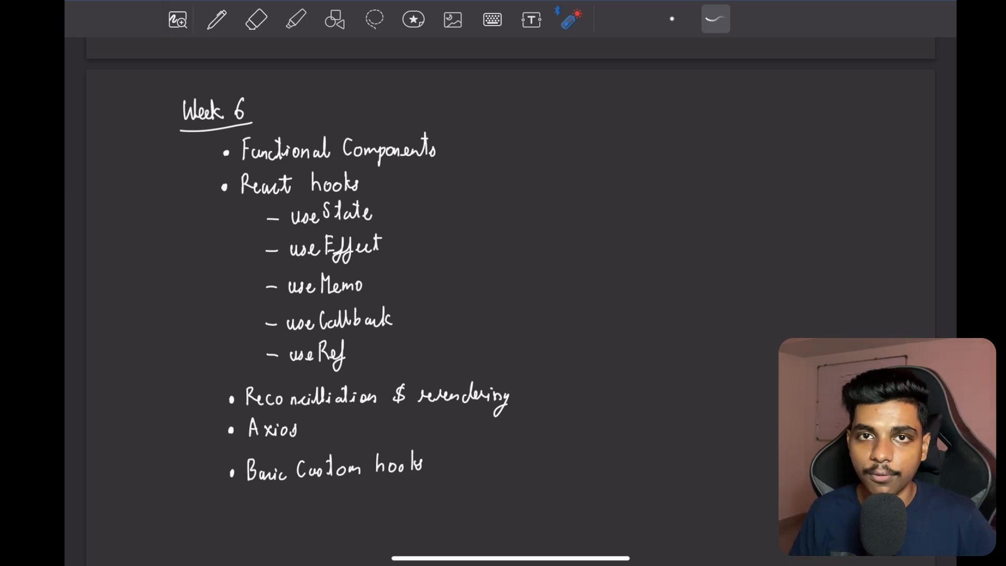
left_click_drag(276, 371, 375, 368)
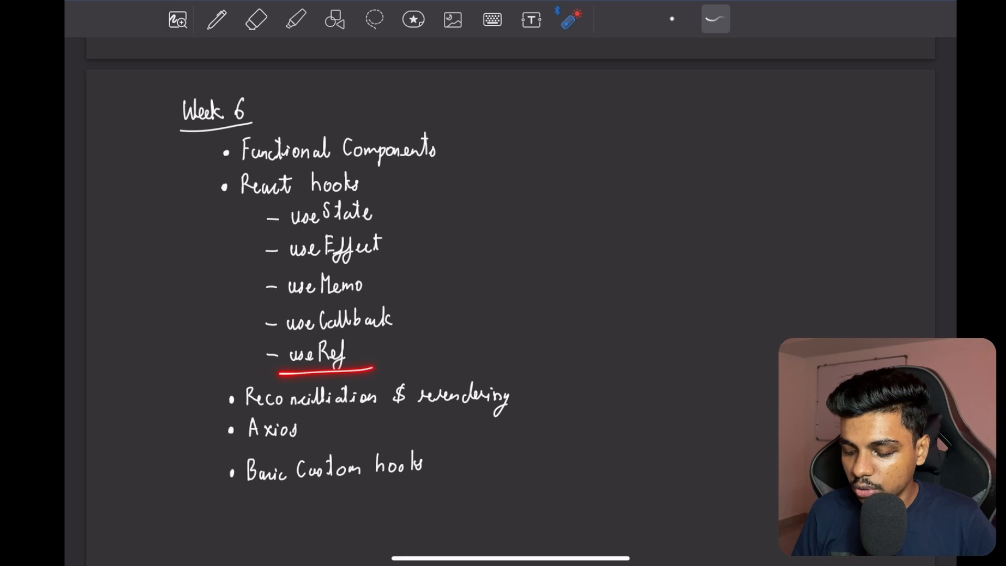
left_click_drag(276, 360, 382, 356)
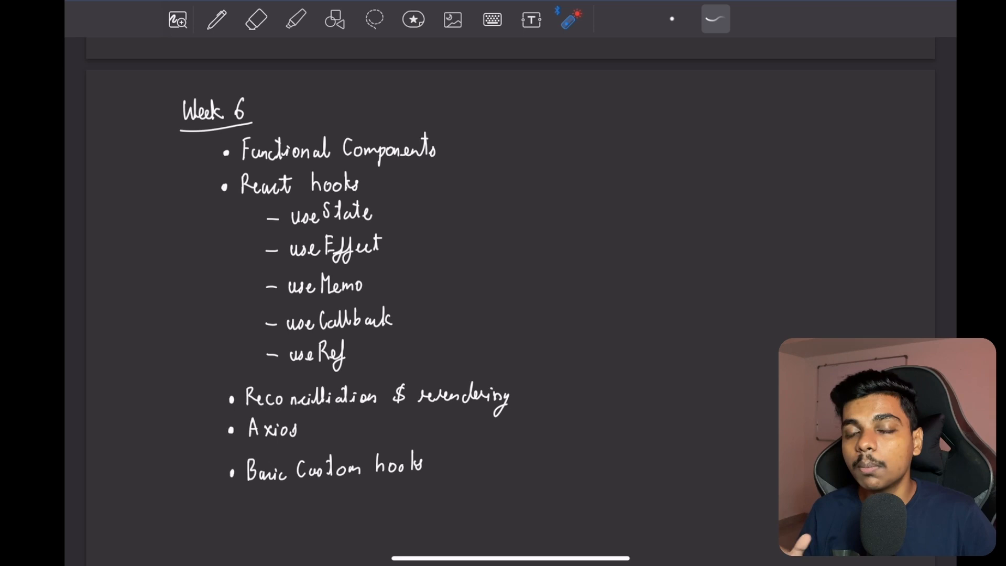
left_click_drag(305, 371, 375, 369)
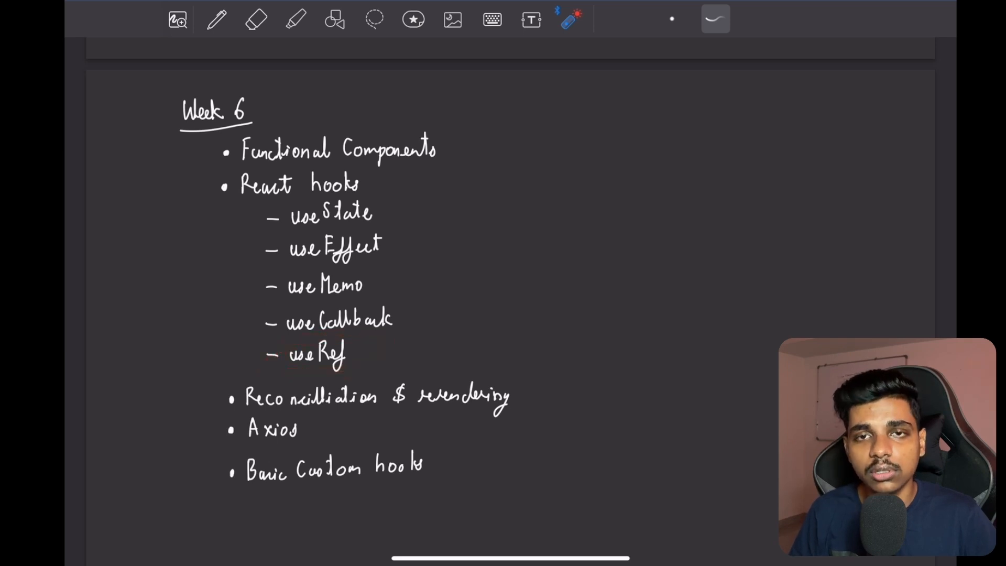
left_click_drag(288, 367, 371, 365)
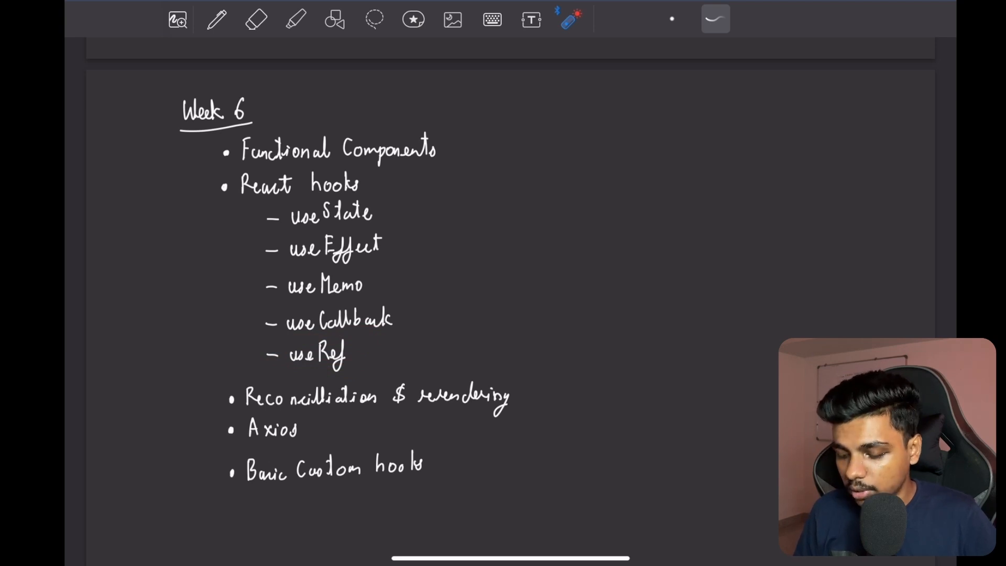
left_click_drag(192, 398, 558, 395)
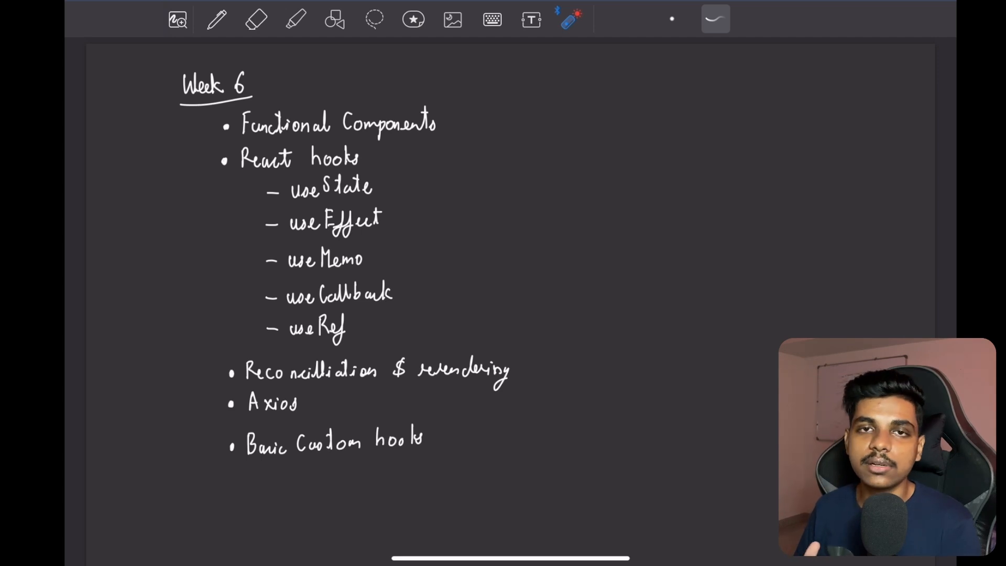
- Pick the Pen with white ink and start the bracket beside the hooks list
left_click(216, 19)
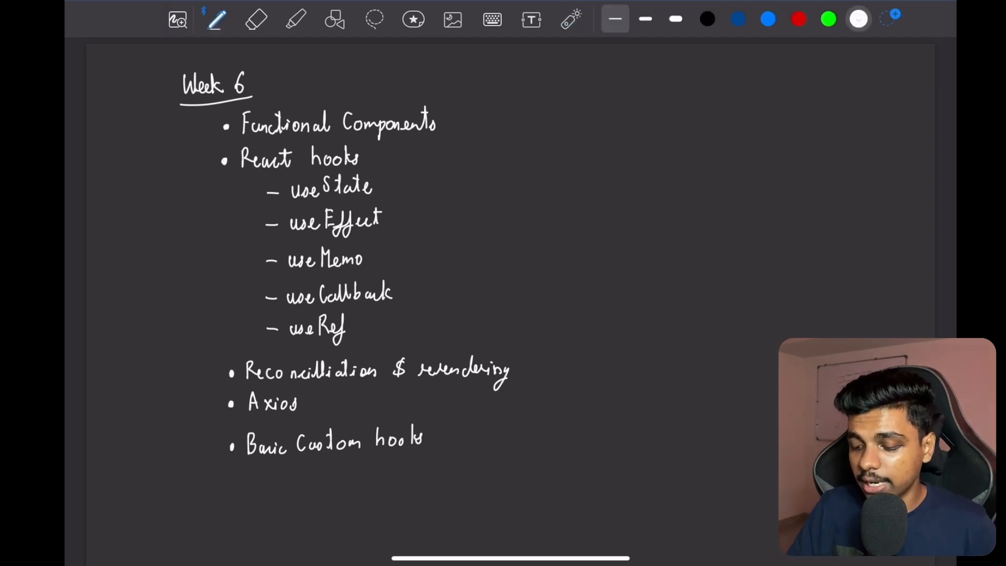
left_click(642, 99)
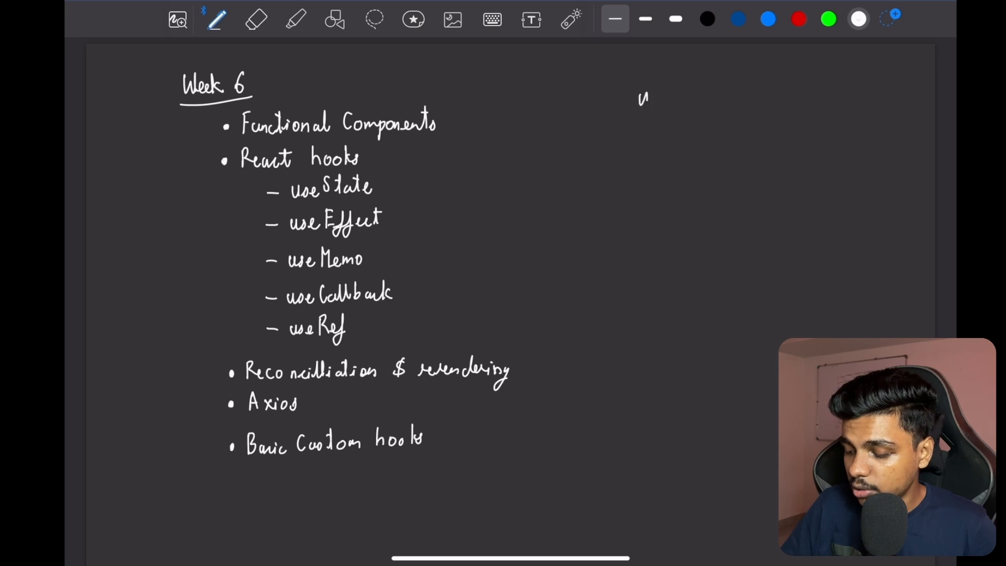
left_click_drag(426, 179, 440, 295)
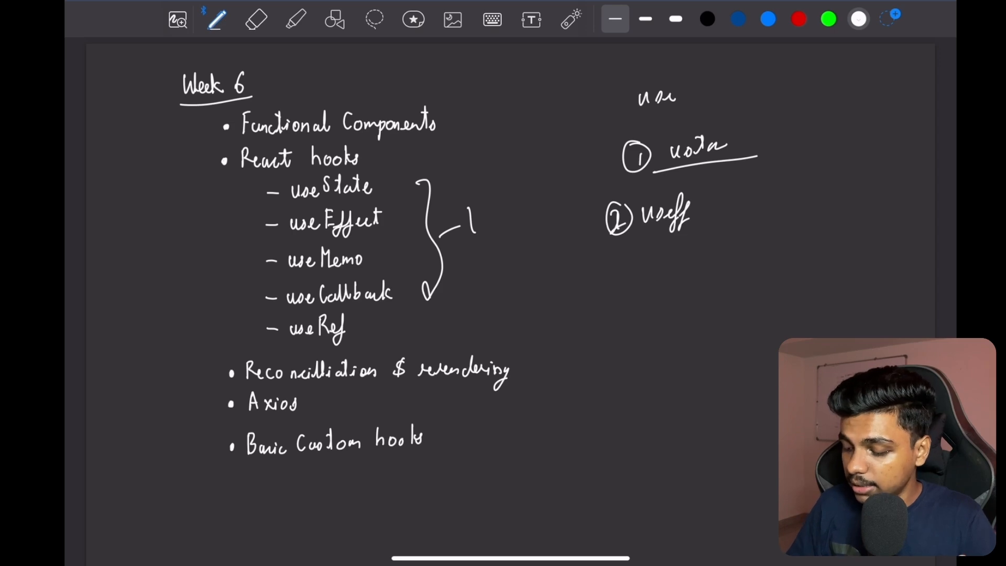
- Draw a large rounded outline enclosing numbered notes 1 and 2
left_click_drag(591, 141, 604, 347)
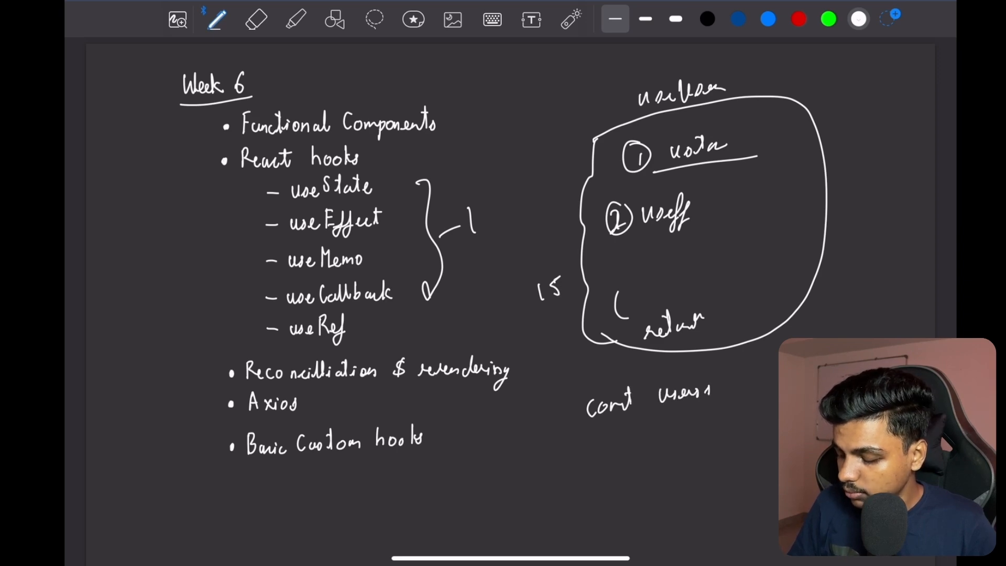
- Extend the line to 'const users = us…' and write '<> <r>' tags beneath it
type("= Us")
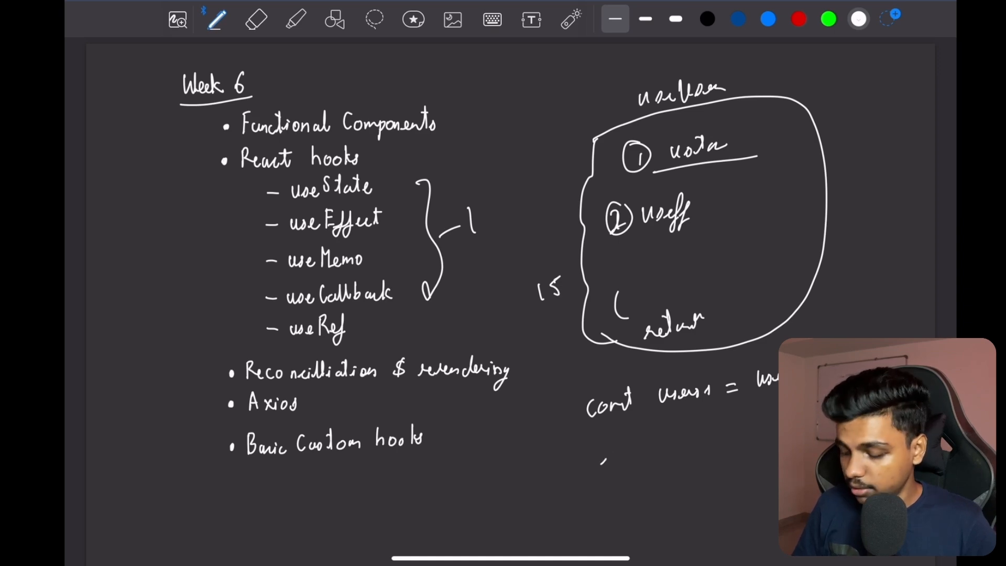
left_click_drag(603, 456, 654, 453)
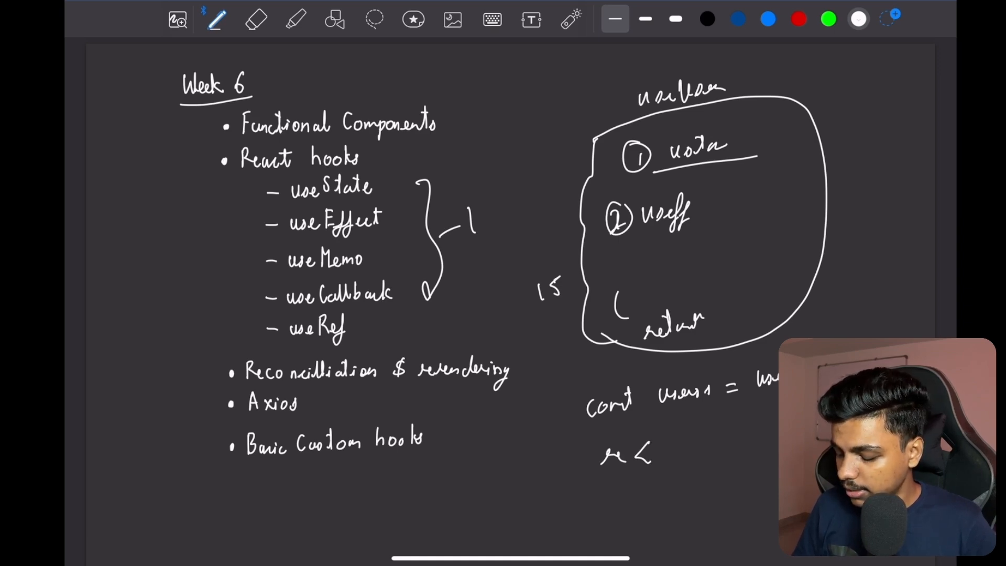
left_click_drag(642, 449, 738, 443)
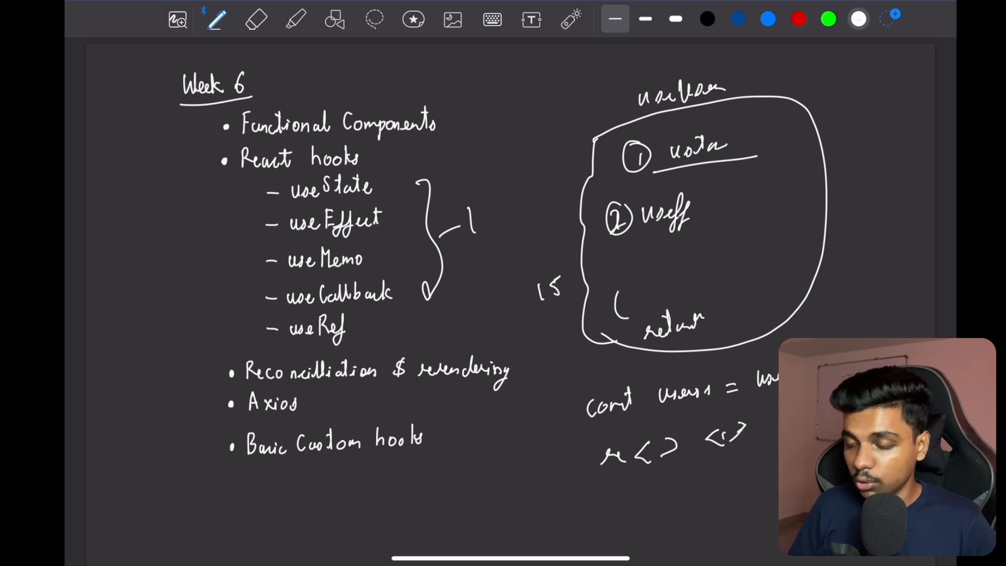